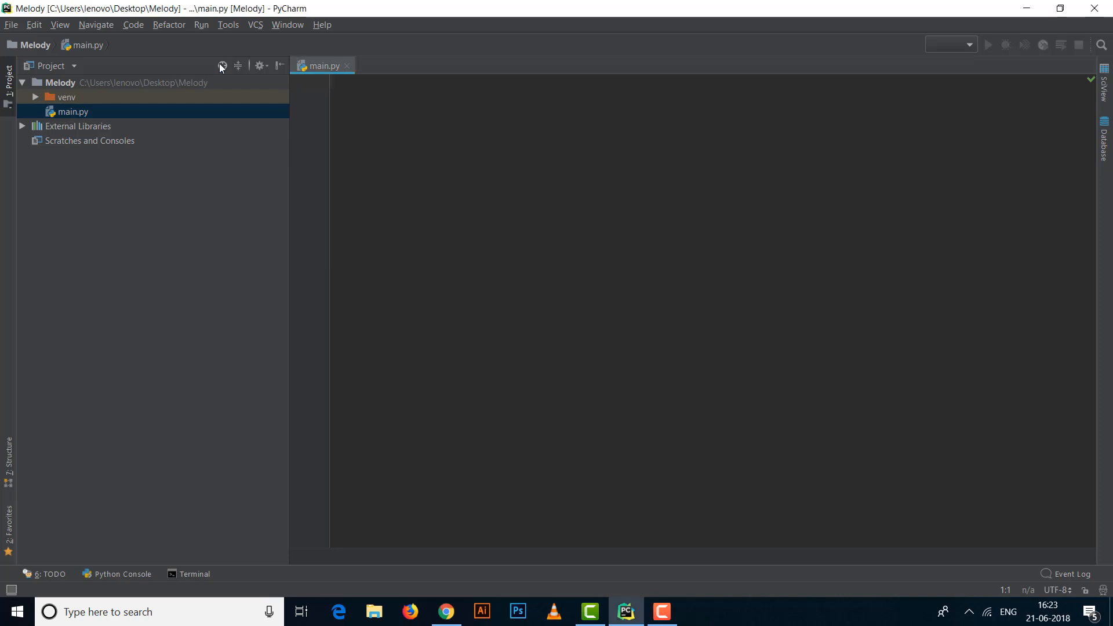
pyautogui.moveTo(198, 83)
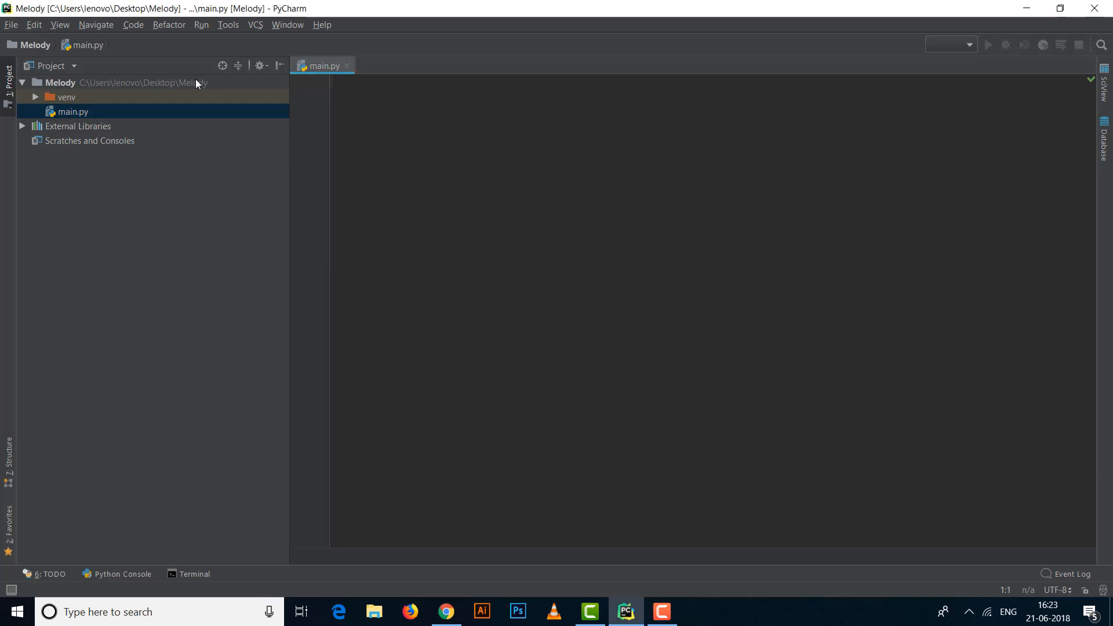
pyautogui.moveTo(129, 82)
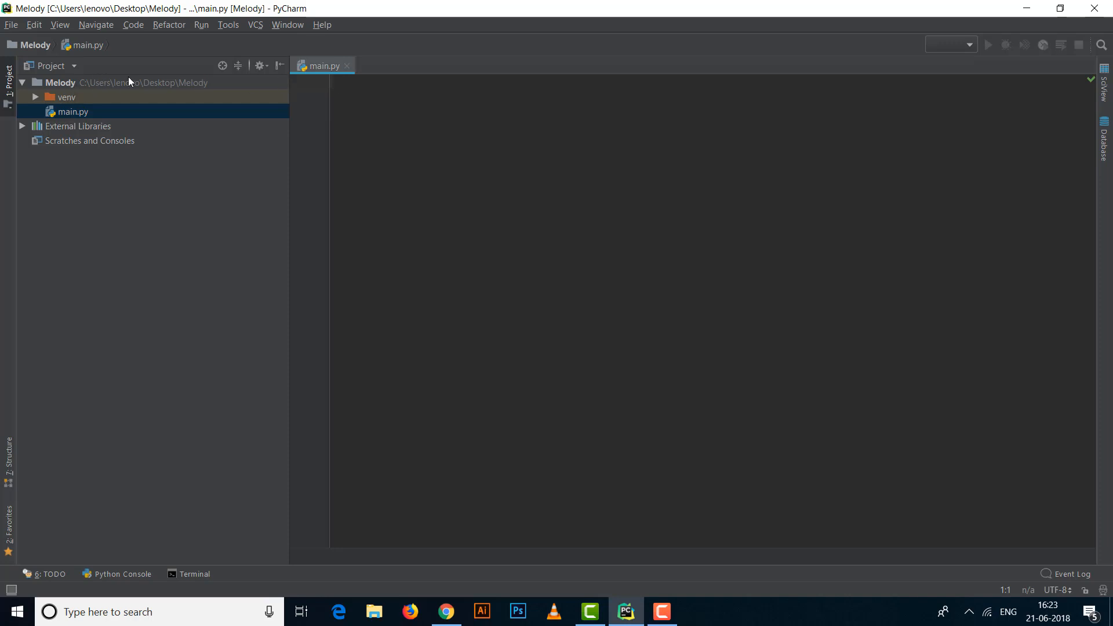
# - Write 'from tkinter import *' as line 1 of main.py in the Melody project
pyautogui.click(359, 85)
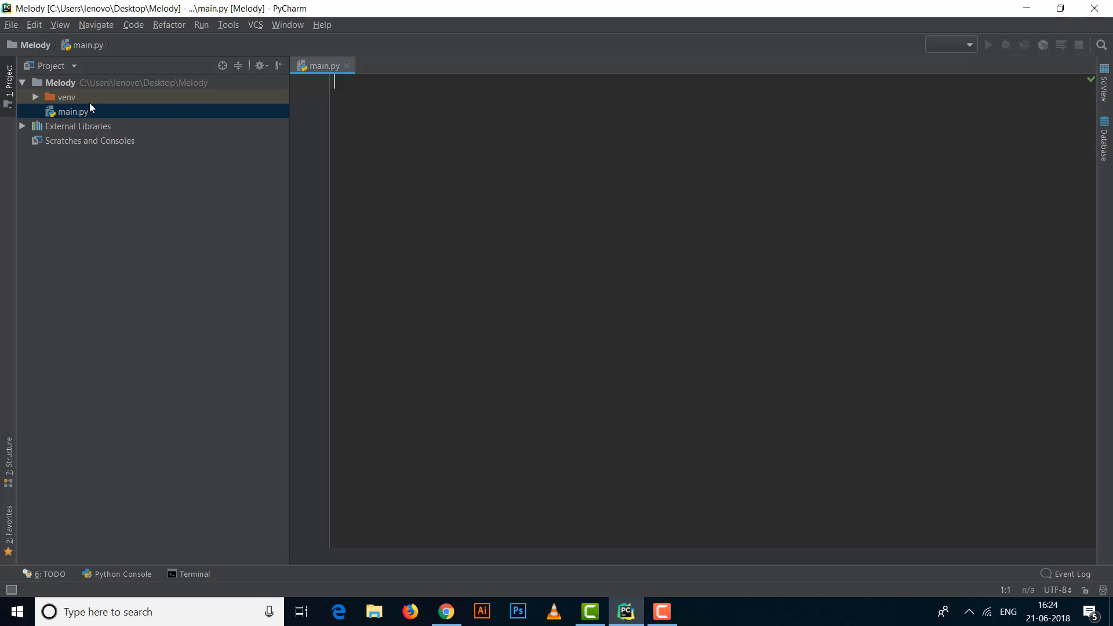
pyautogui.click(60, 83)
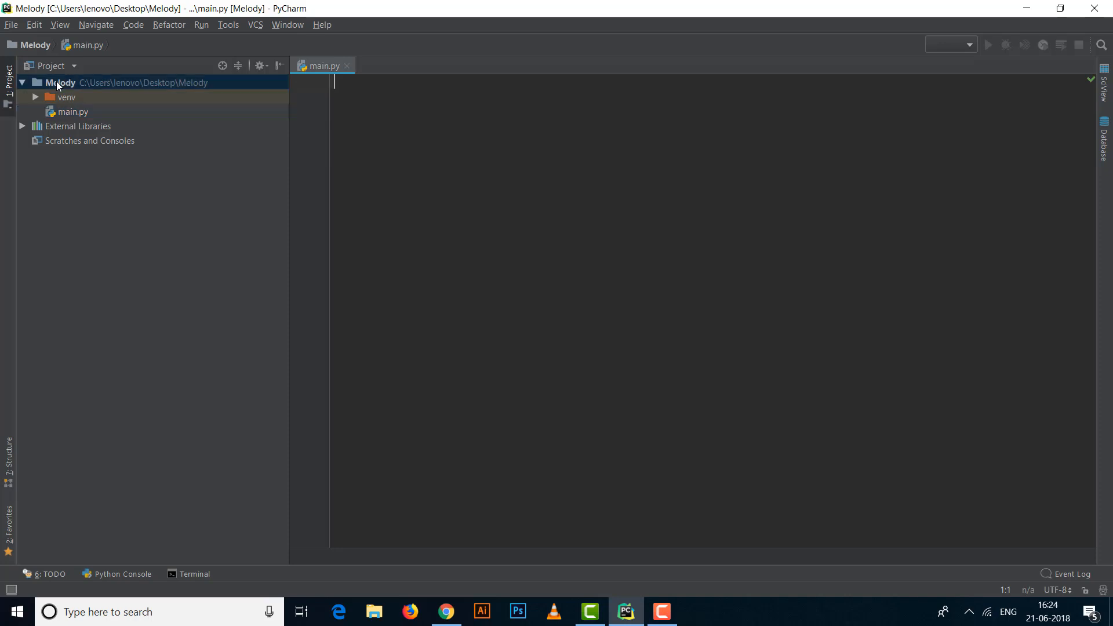
pyautogui.click(60, 82)
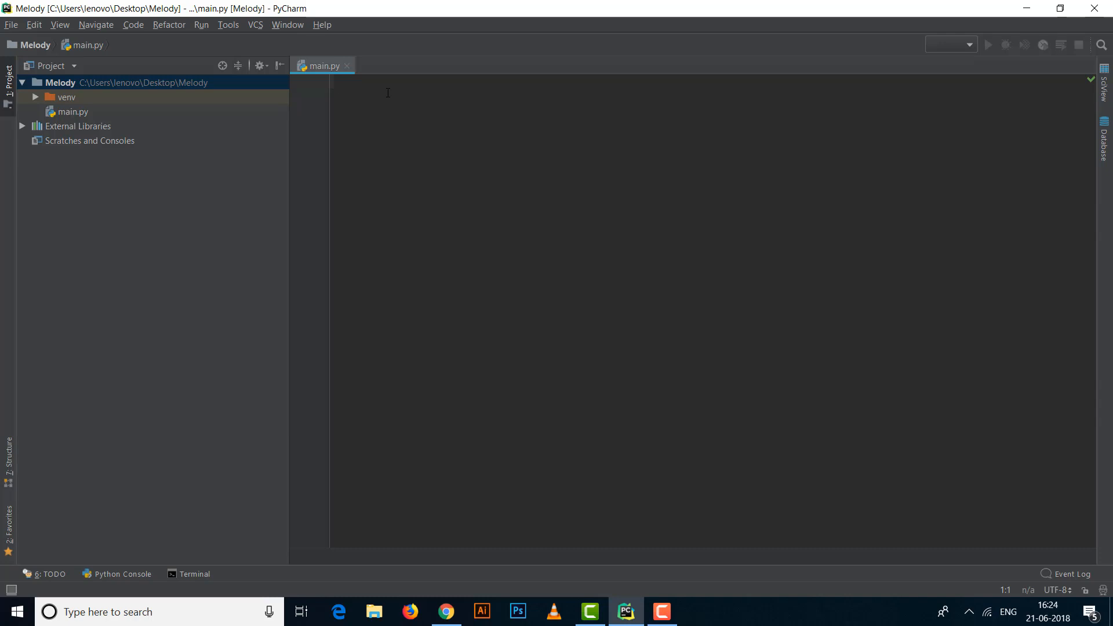
pyautogui.write('from tkinter')
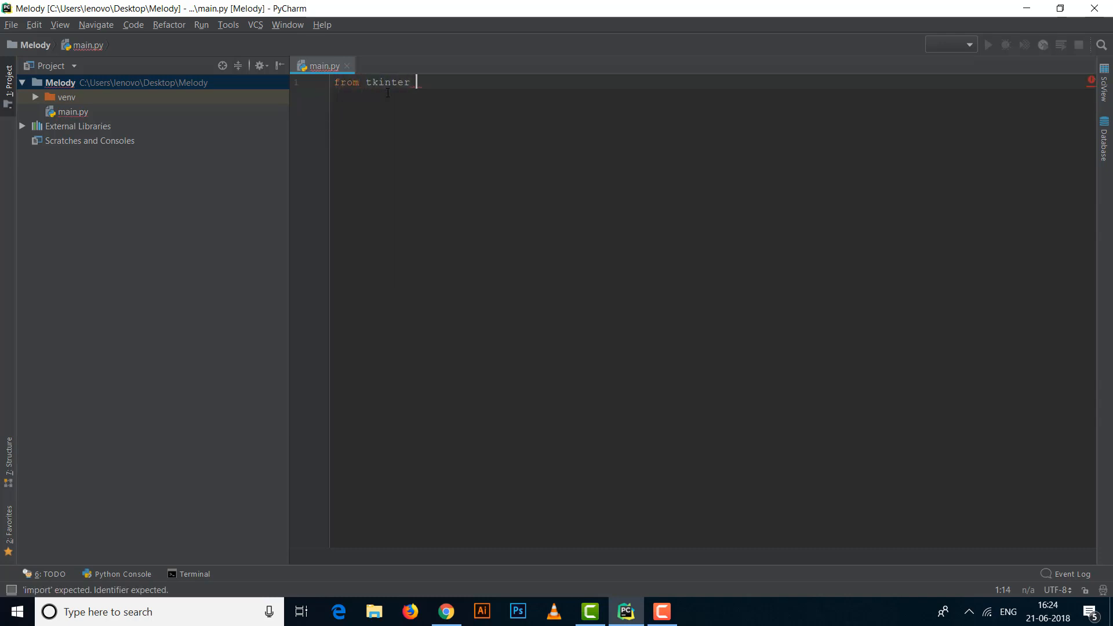
pyautogui.write('import *')
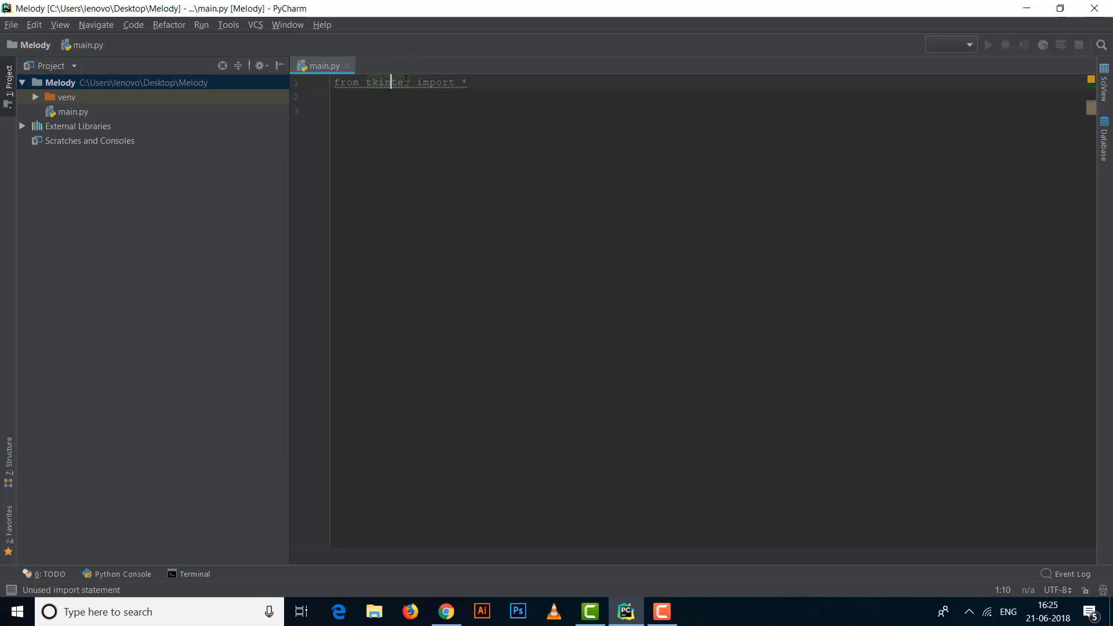
pyautogui.moveTo(389, 82)
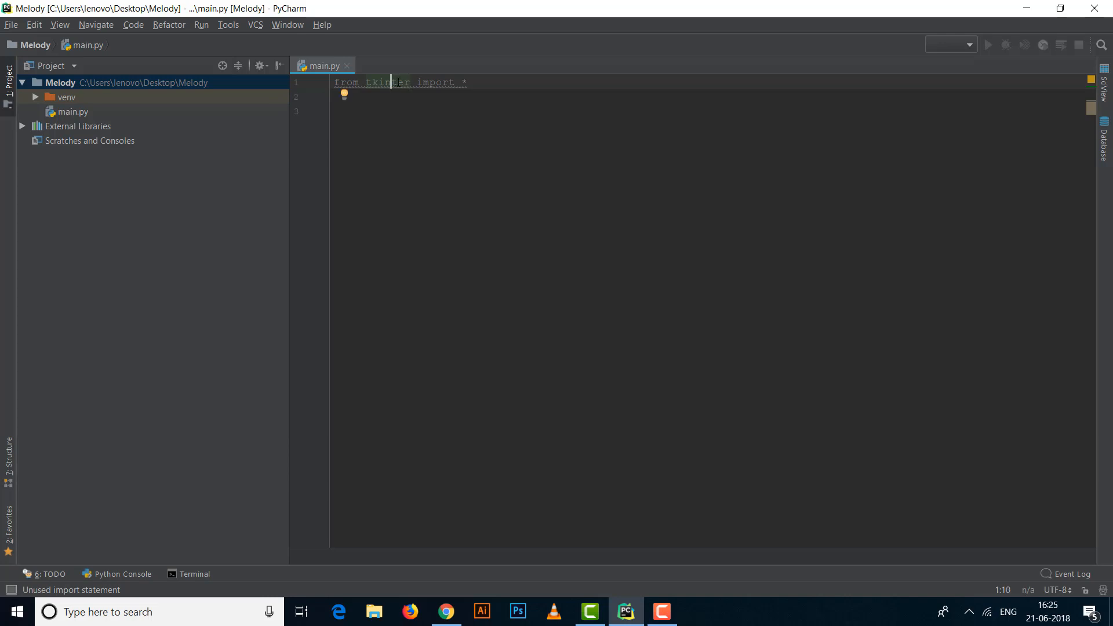
pyautogui.click(410, 82)
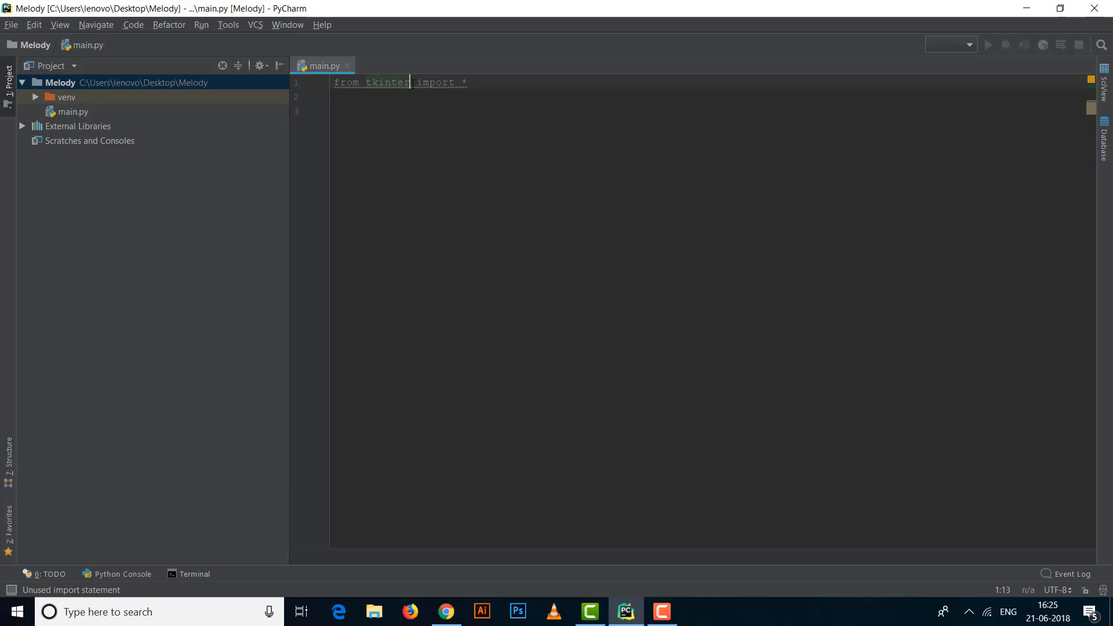
pyautogui.click(483, 82)
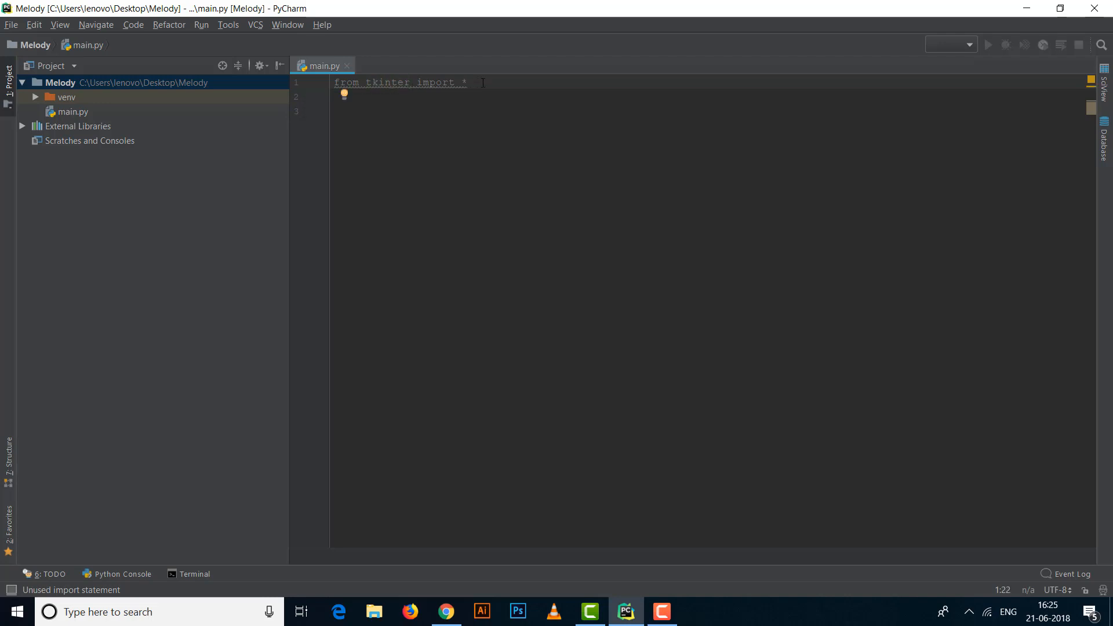
pyautogui.click(464, 82)
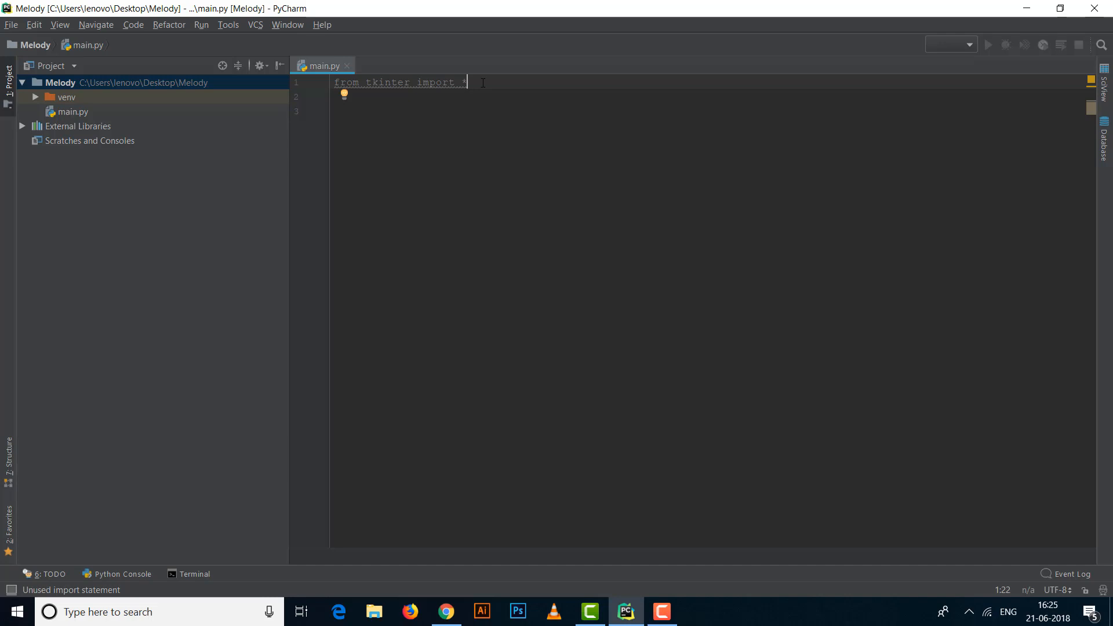
# - Add 'root = Tk()' on a new line below the tkinter import
pyautogui.press('enter')
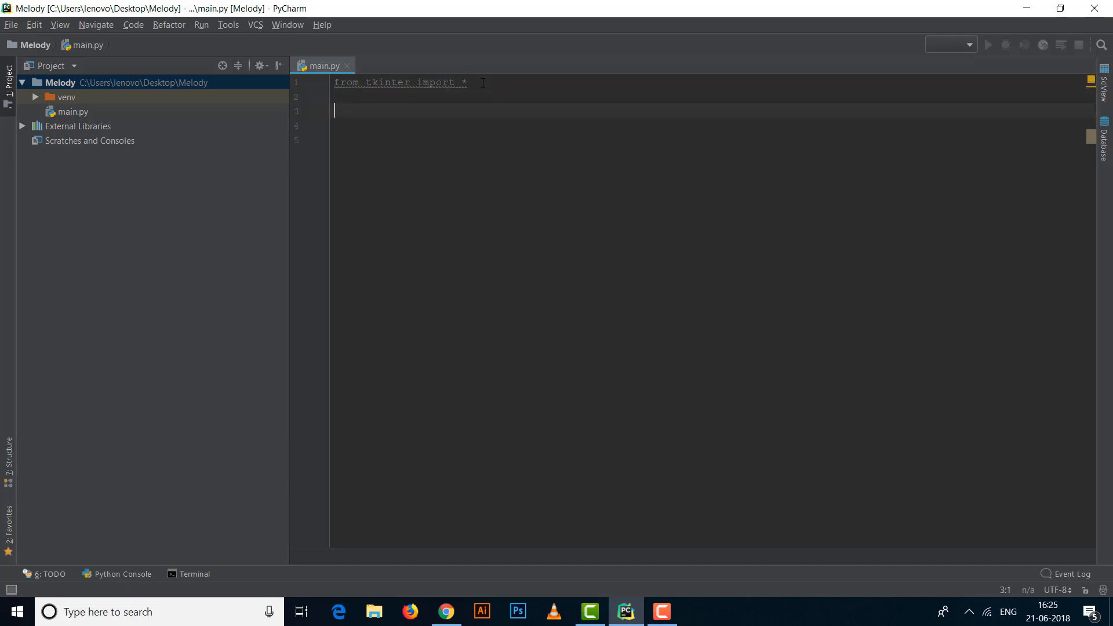
pyautogui.write('root')
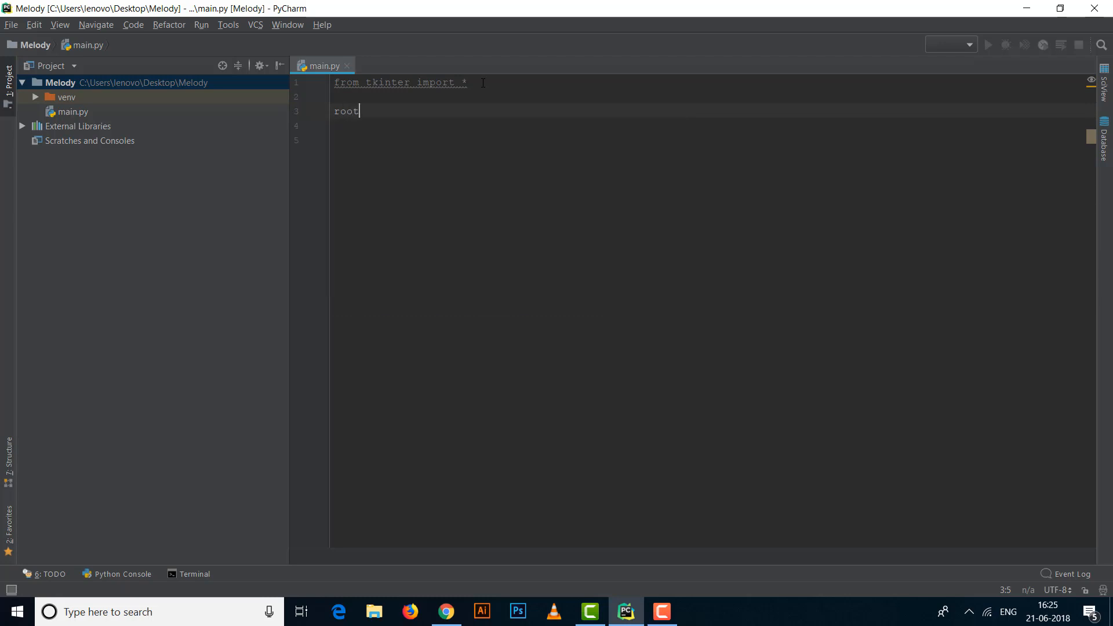
pyautogui.write('= Tk()')
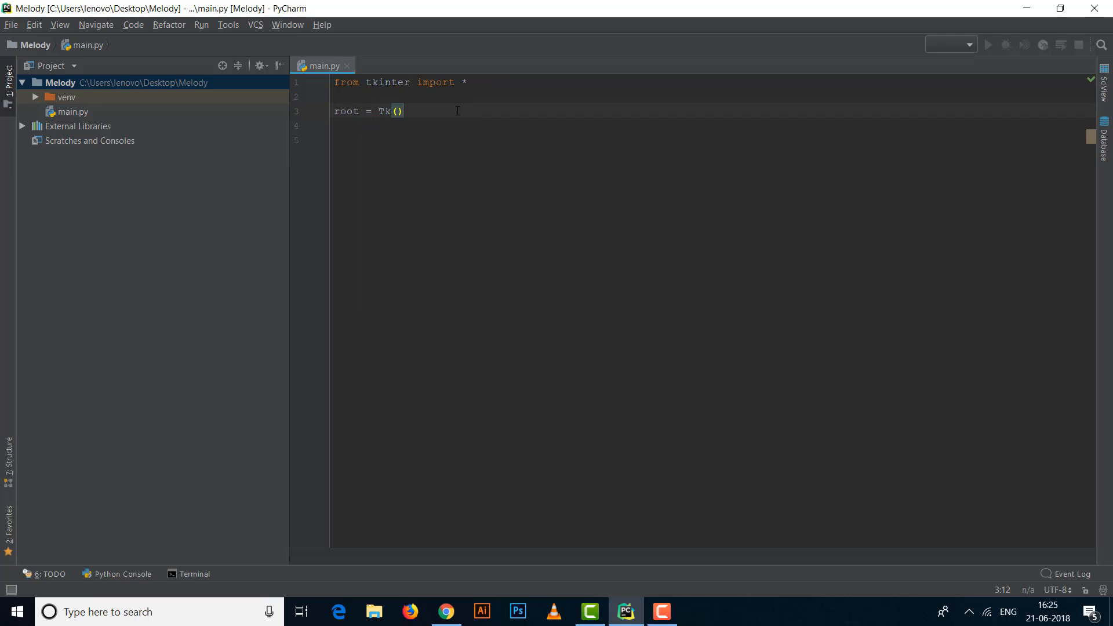
pyautogui.doubleClick(346, 111)
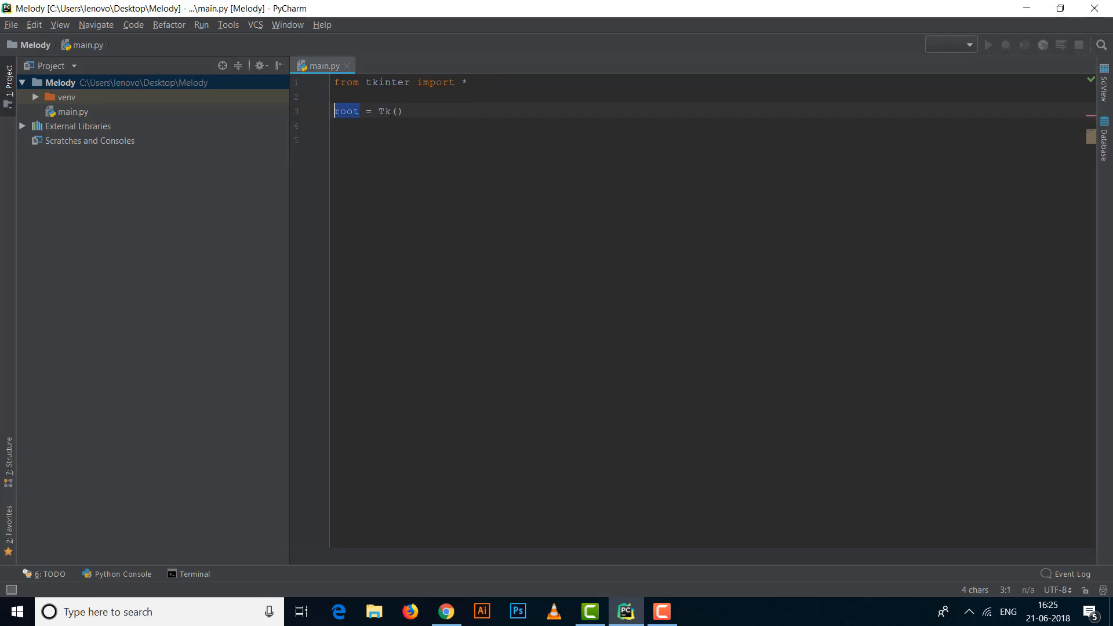
pyautogui.click(381, 111)
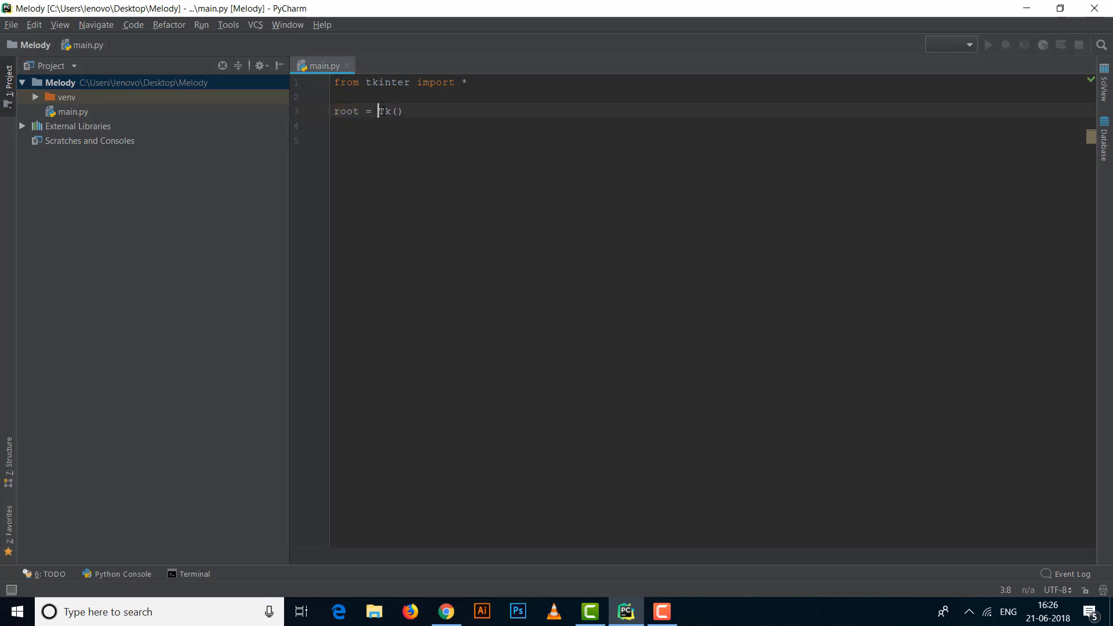
pyautogui.doubleClick(390, 111)
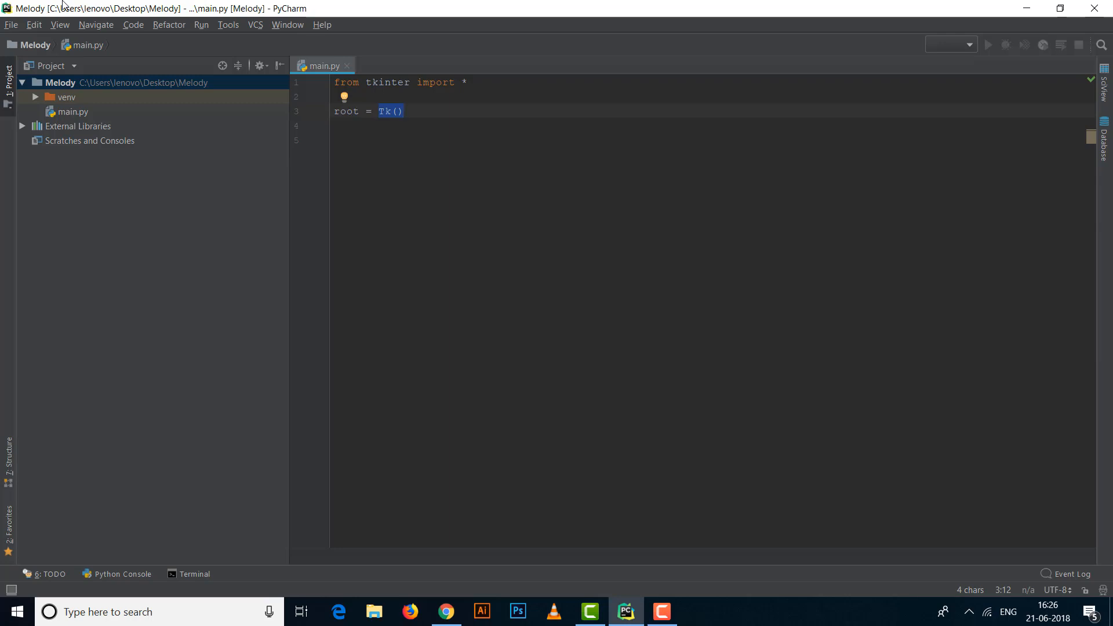
pyautogui.moveTo(253, 5)
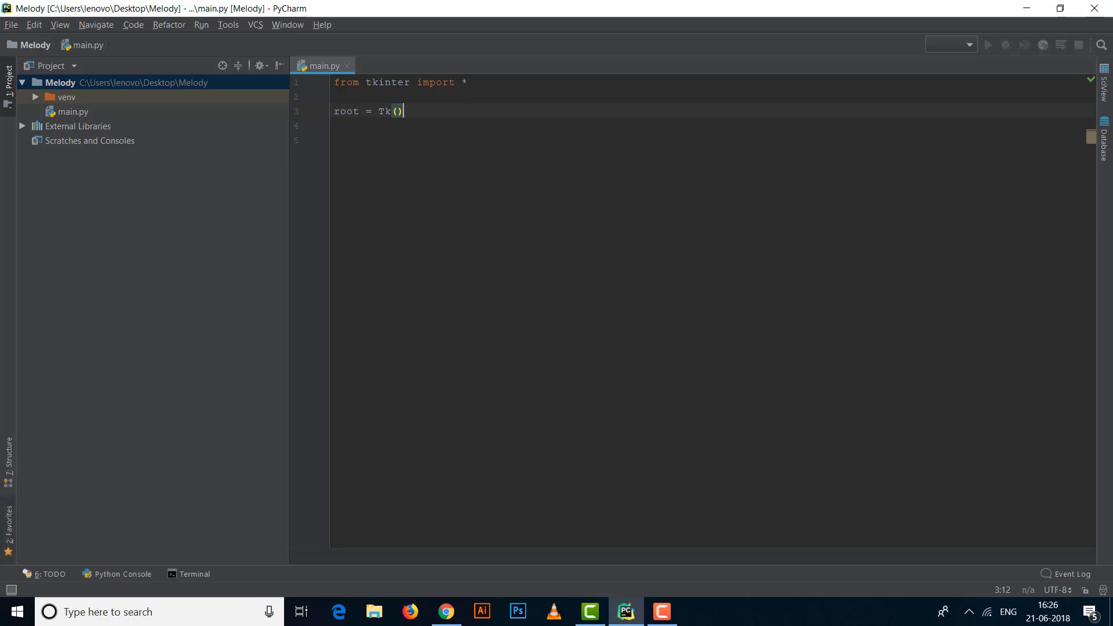
pyautogui.moveTo(1104, 7)
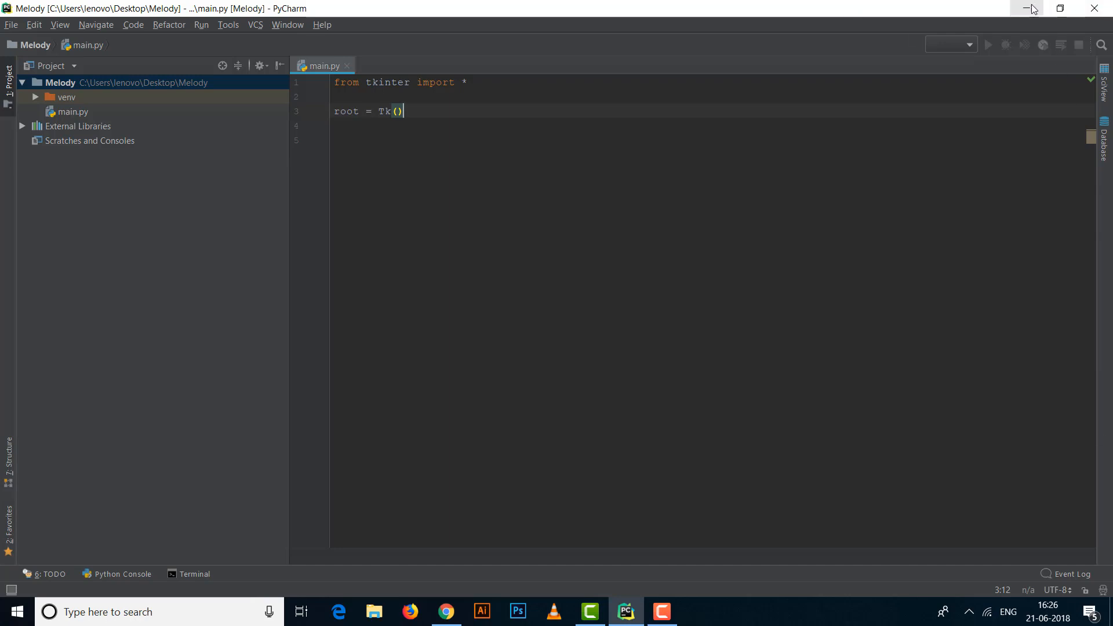
pyautogui.moveTo(208, 36)
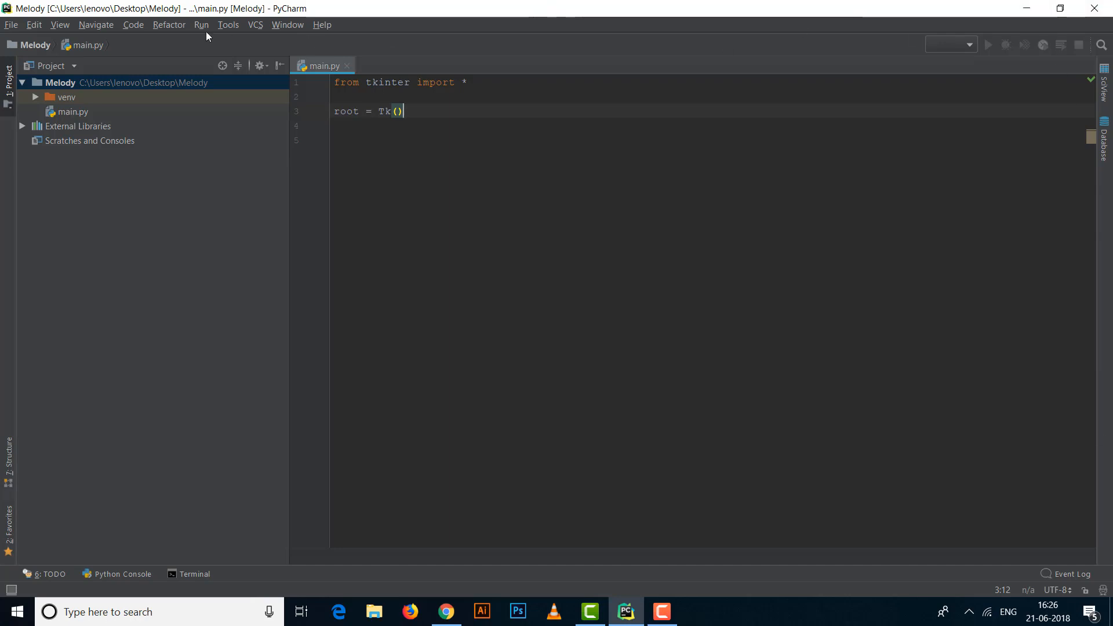
pyautogui.moveTo(378, 30)
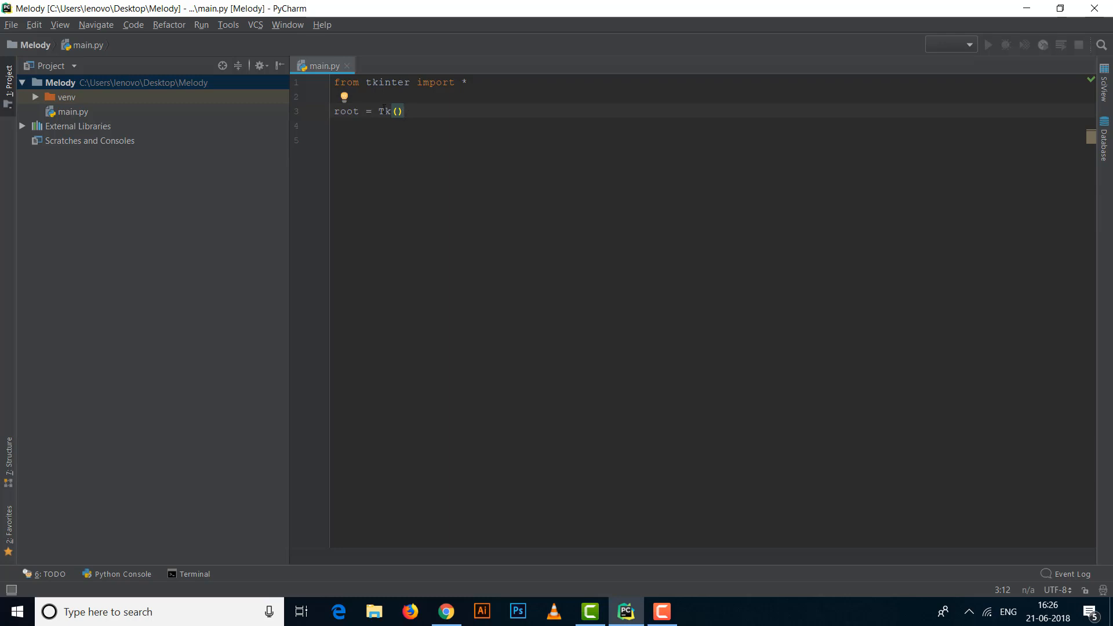
pyautogui.doubleClick(348, 111)
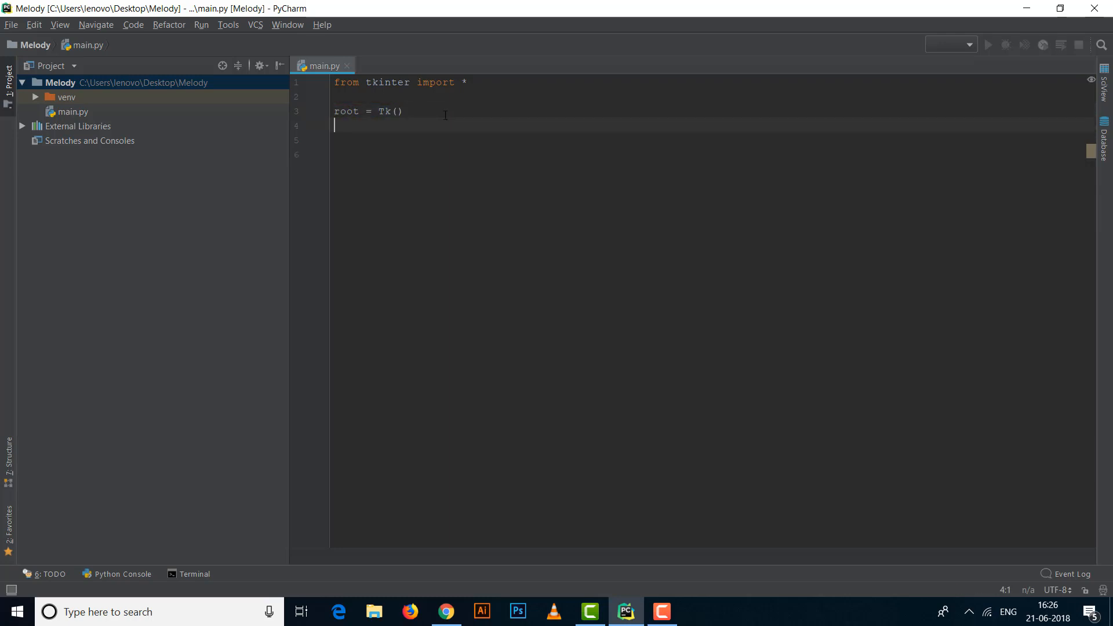
# - Finish main.py with 'root.mainloop()' on the line after root = Tk()
pyautogui.write('root.mainloop(')
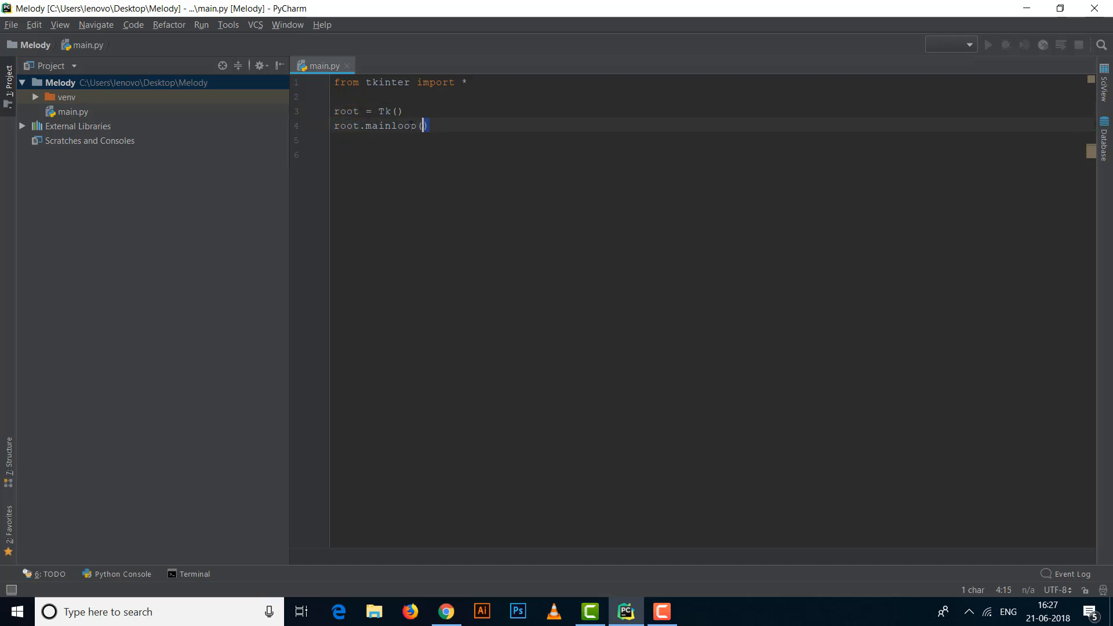
pyautogui.tripleClick(380, 125)
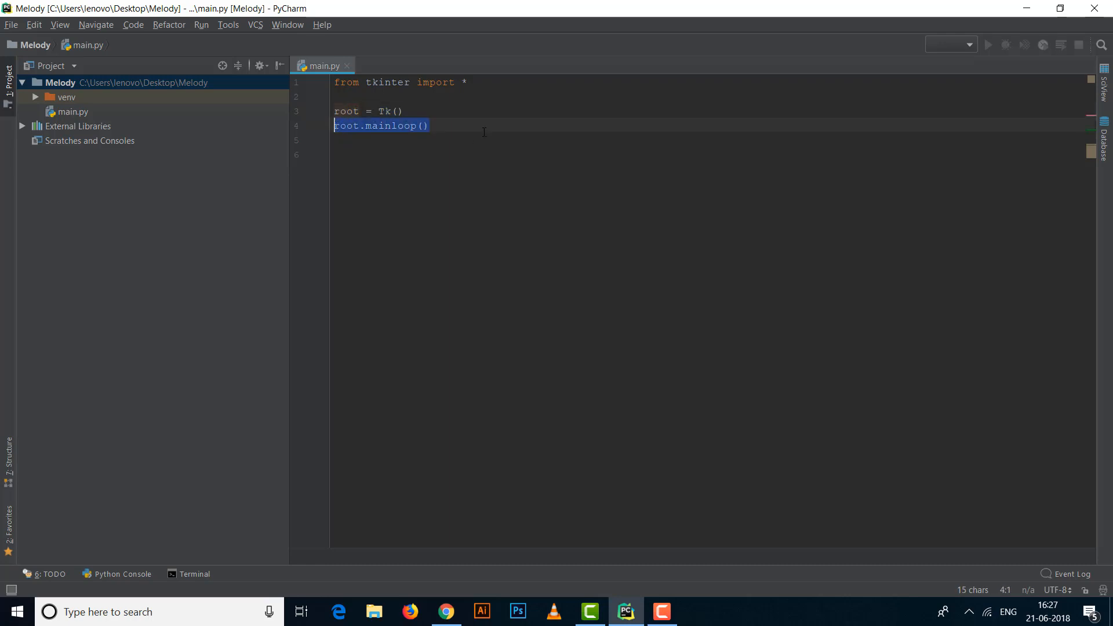
pyautogui.click(424, 126)
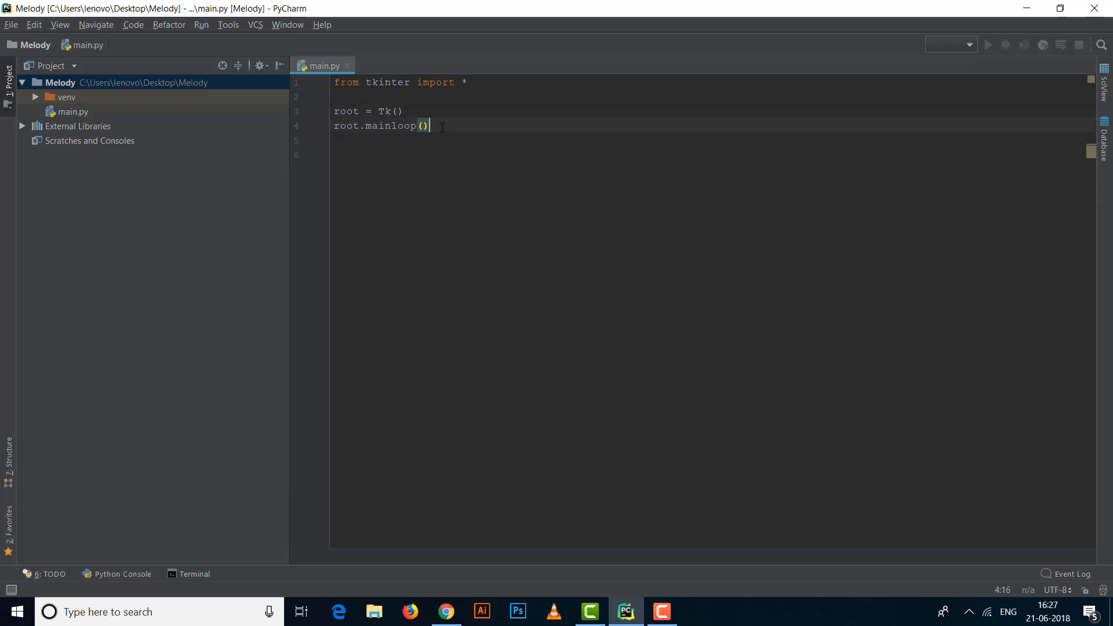
pyautogui.tripleClick(381, 125)
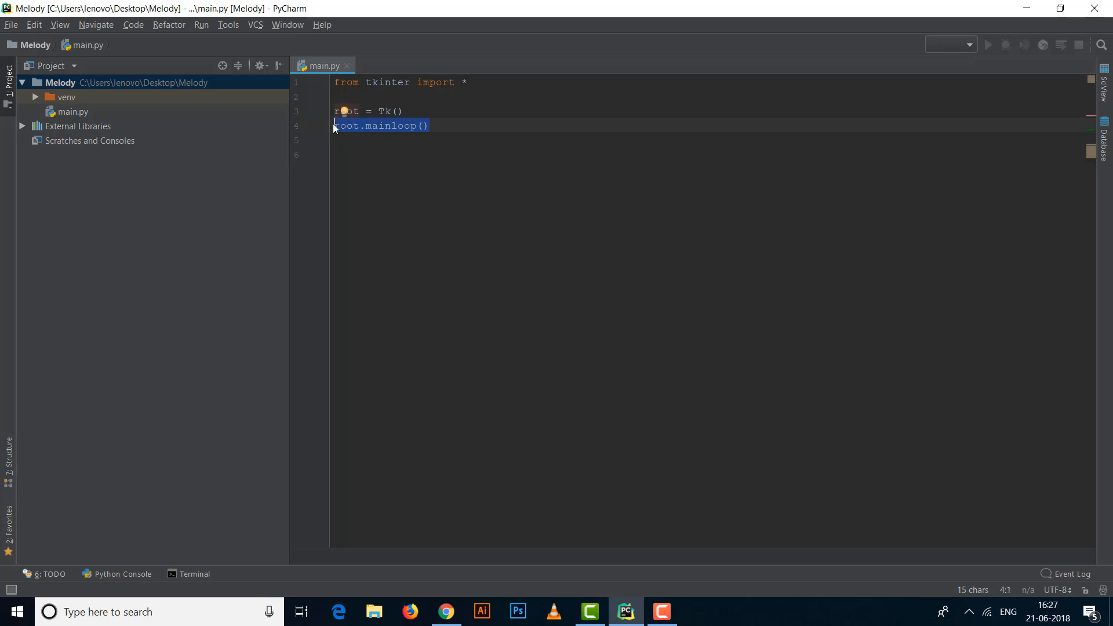
pyautogui.click(429, 126)
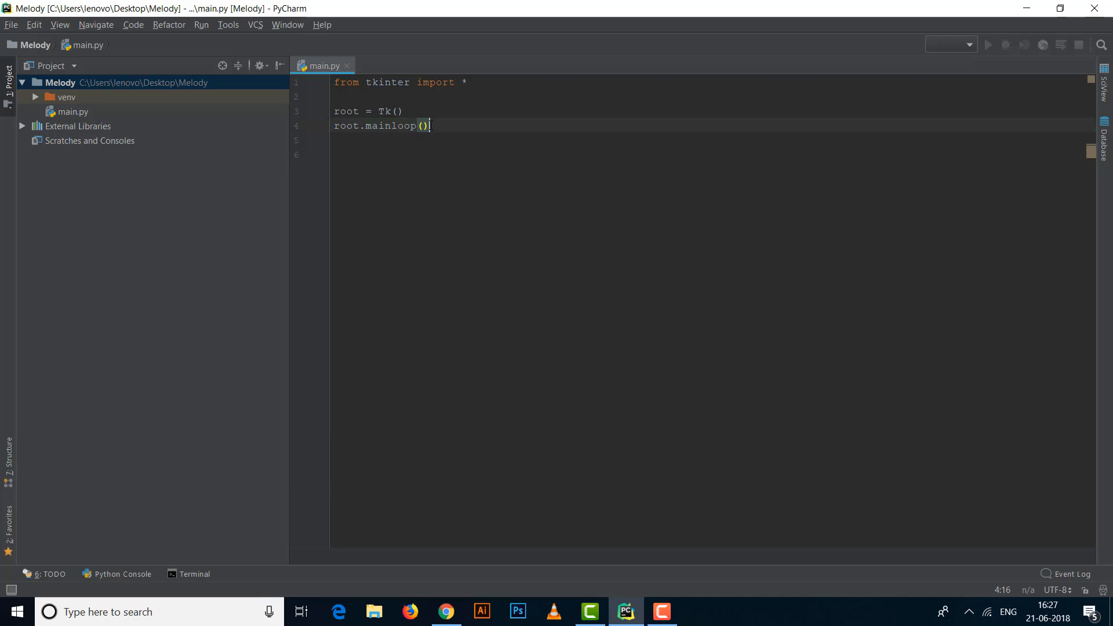
pyautogui.click(405, 111)
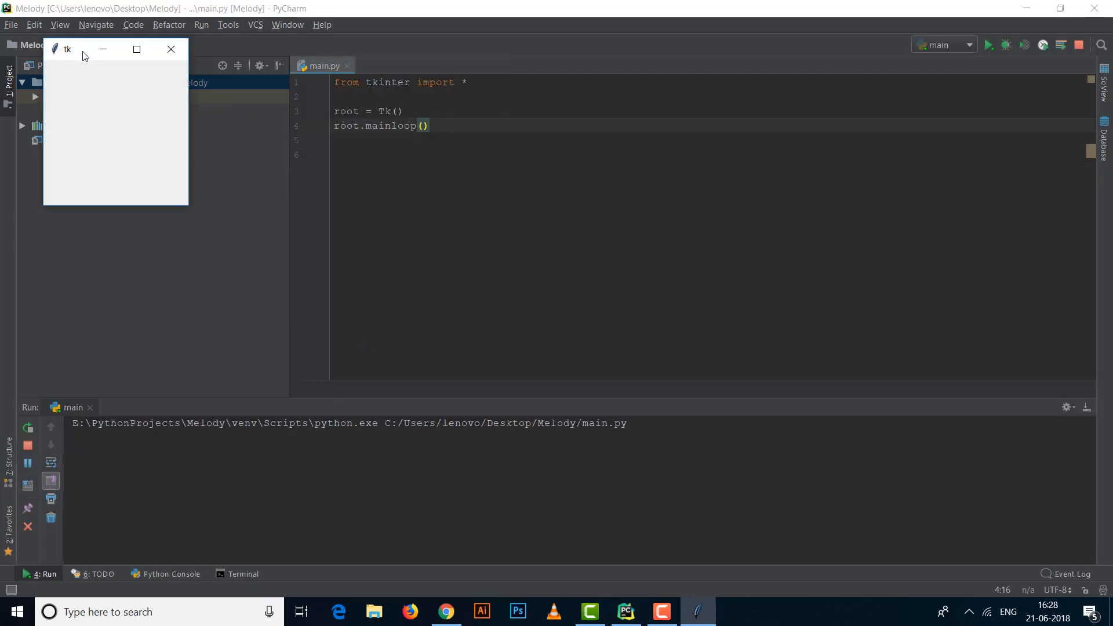
# - Drag the empty tk window from main.py over the centre of the screen
pyautogui.moveTo(82, 48); pyautogui.dragTo(719, 151)
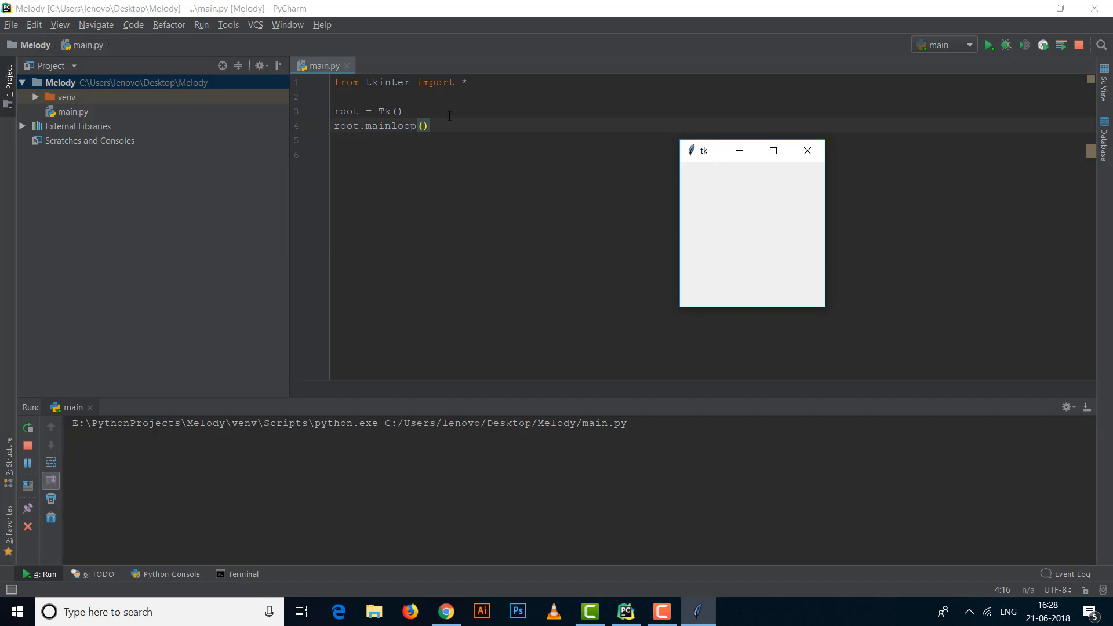
pyautogui.moveTo(725, 208)
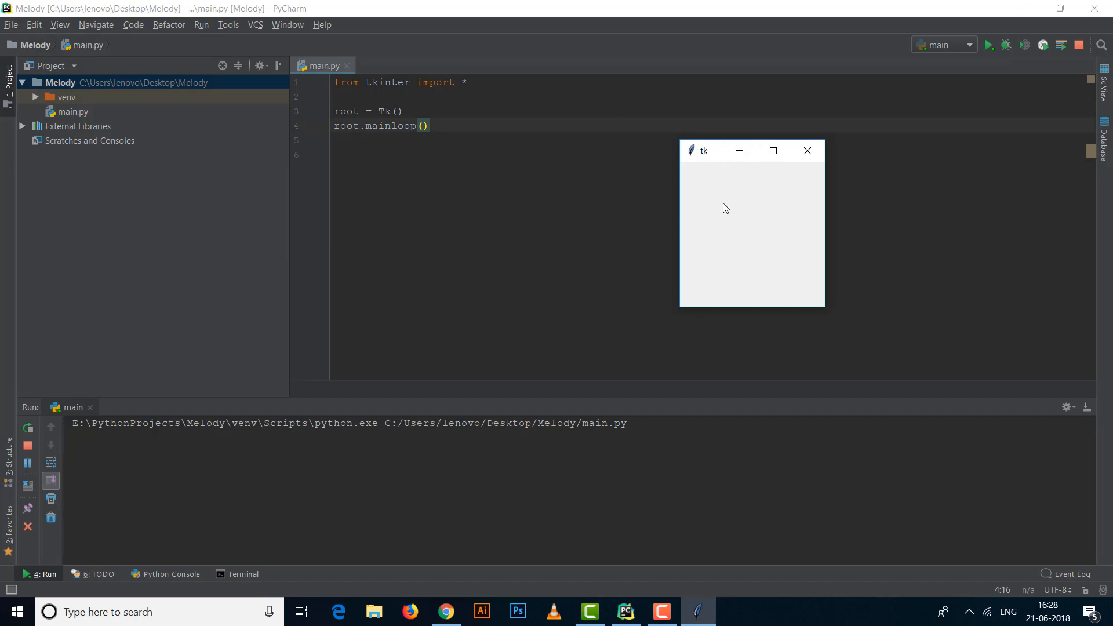